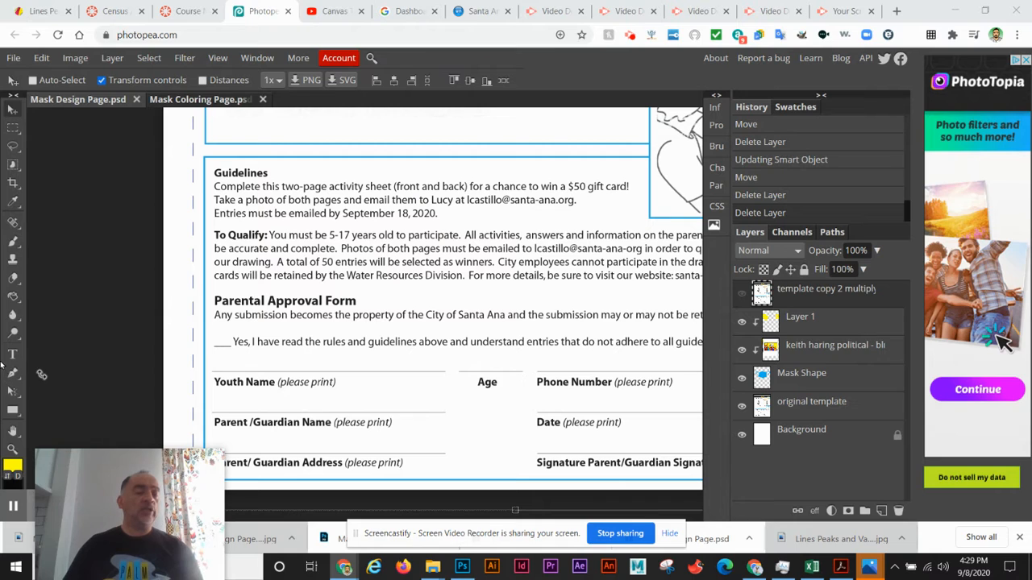
# Step: Add the youth name 'Mr. Ramirez' above the Youth Name line
pyautogui.click(13, 355)
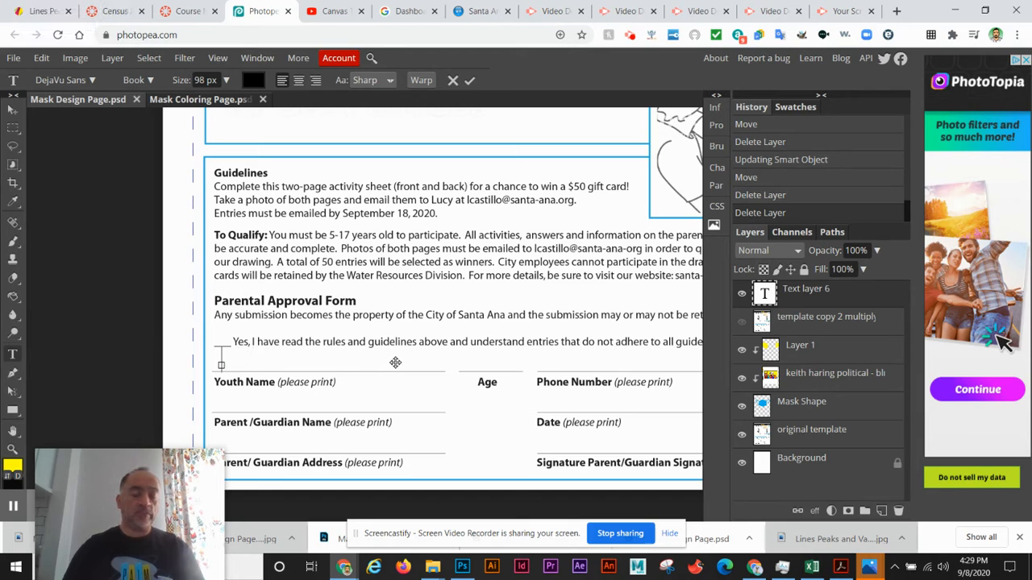
pyautogui.write('M')
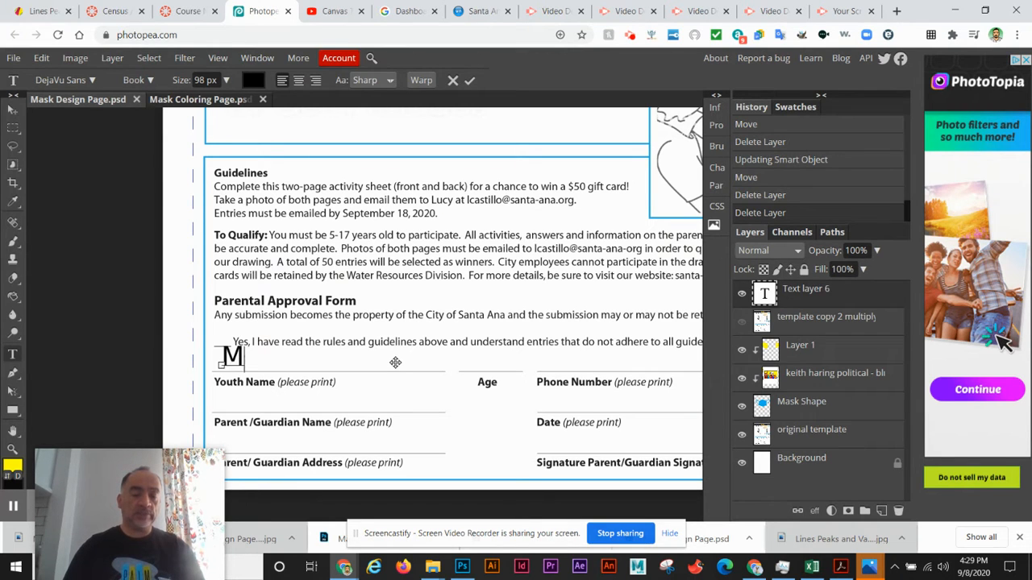
pyautogui.write('r. Ram')
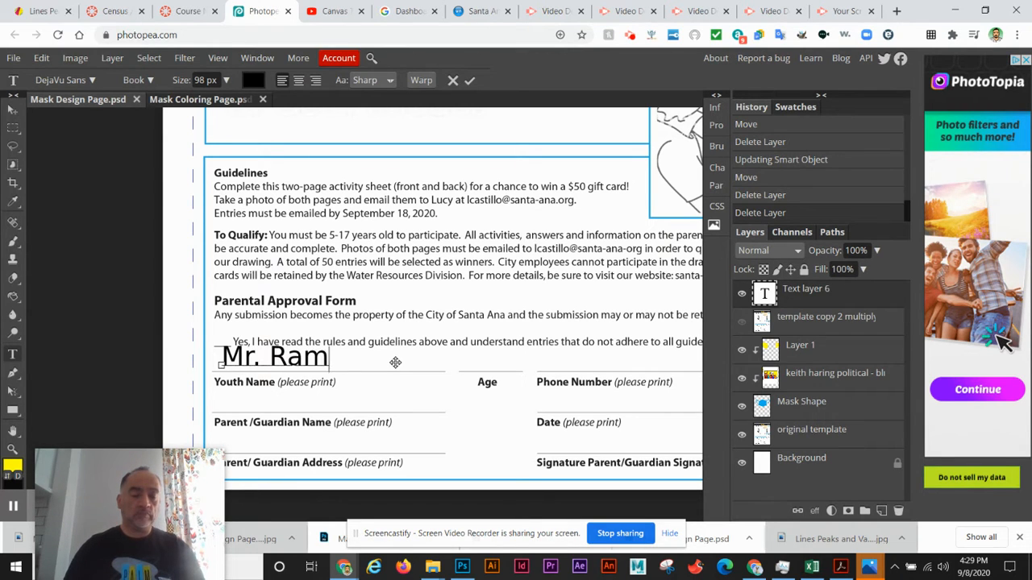
pyautogui.write('irez')
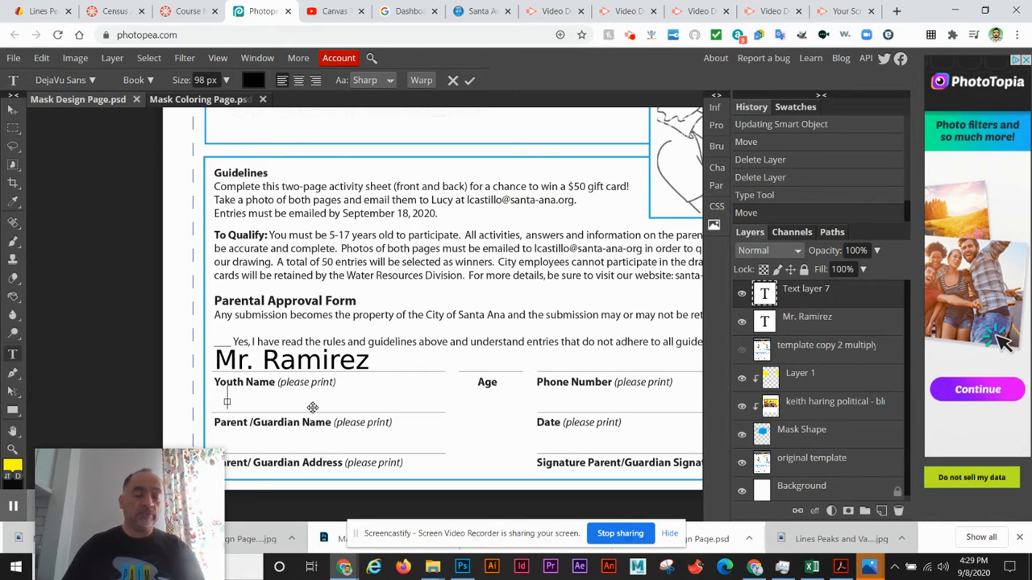
# Step: Add the parent/guardian name text above the Parent/Guardian Name line
pyautogui.write('M')
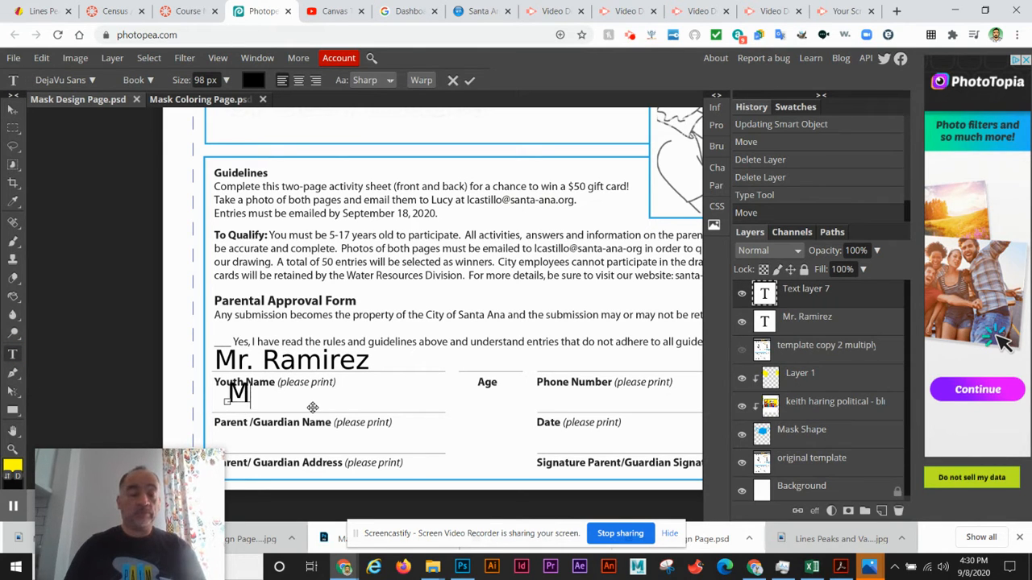
pyautogui.write('arents Name')
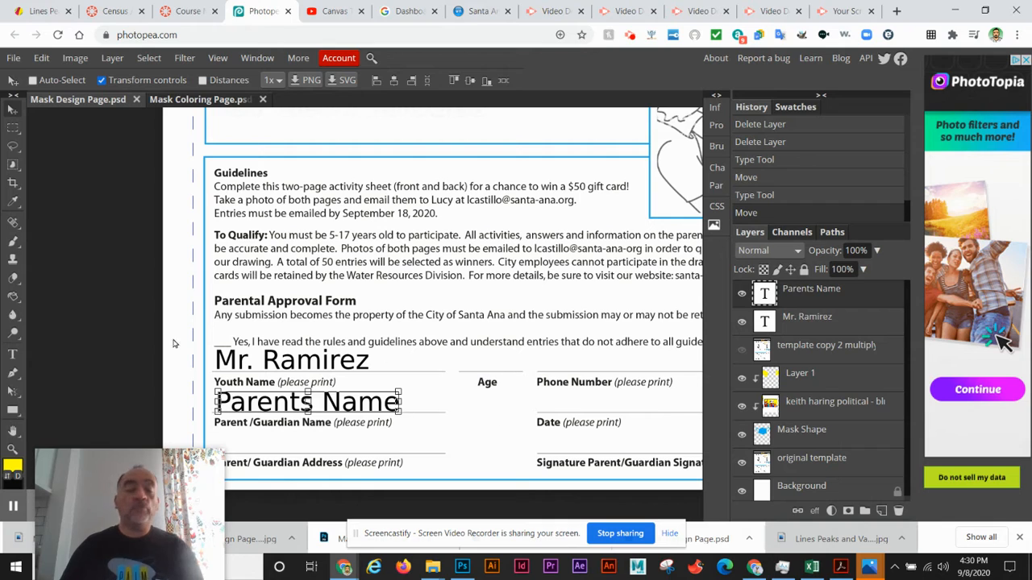
pyautogui.moveTo(126, 294)
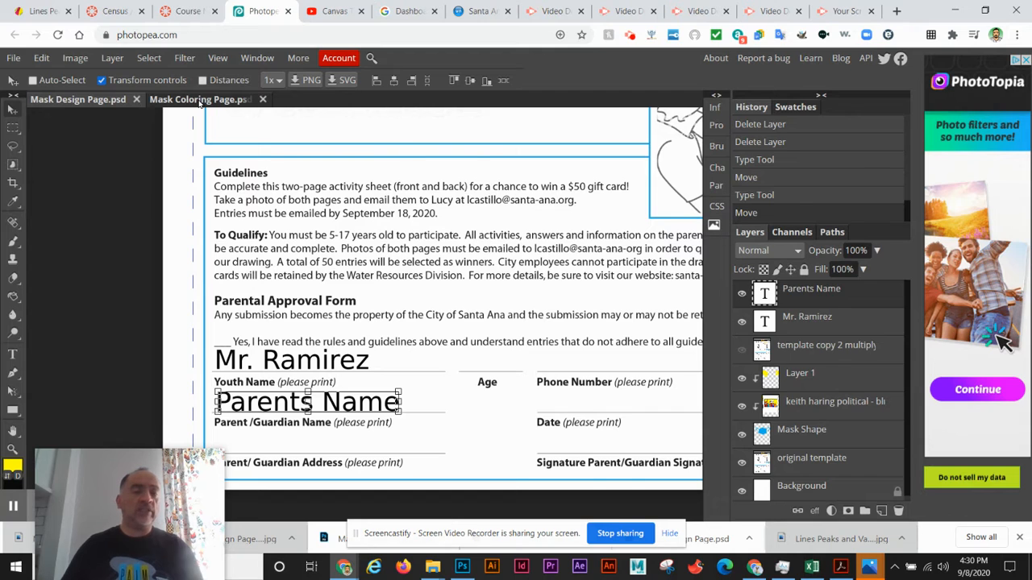
# Step: Replace the coloring page text with a full-width paragraph 'I believe the census is important because.....', then return to the mask design page
pyautogui.click(197, 100)
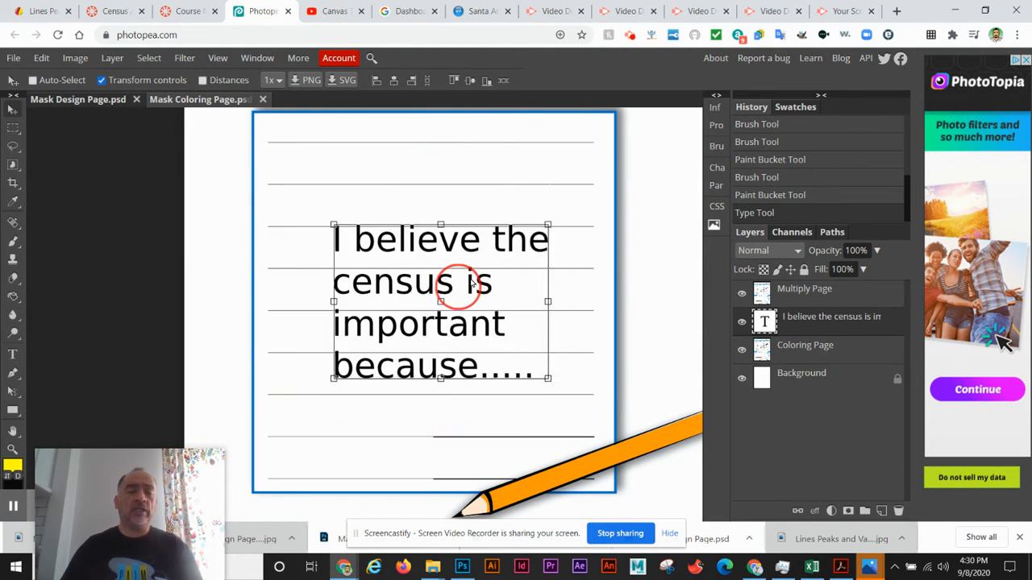
pyautogui.doubleClick(441, 282)
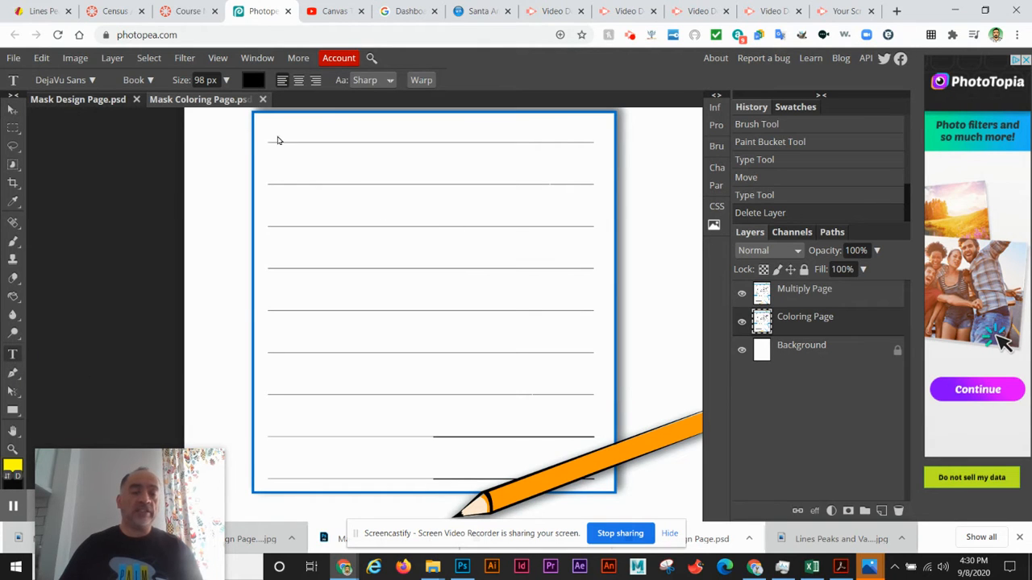
pyautogui.click(271, 135)
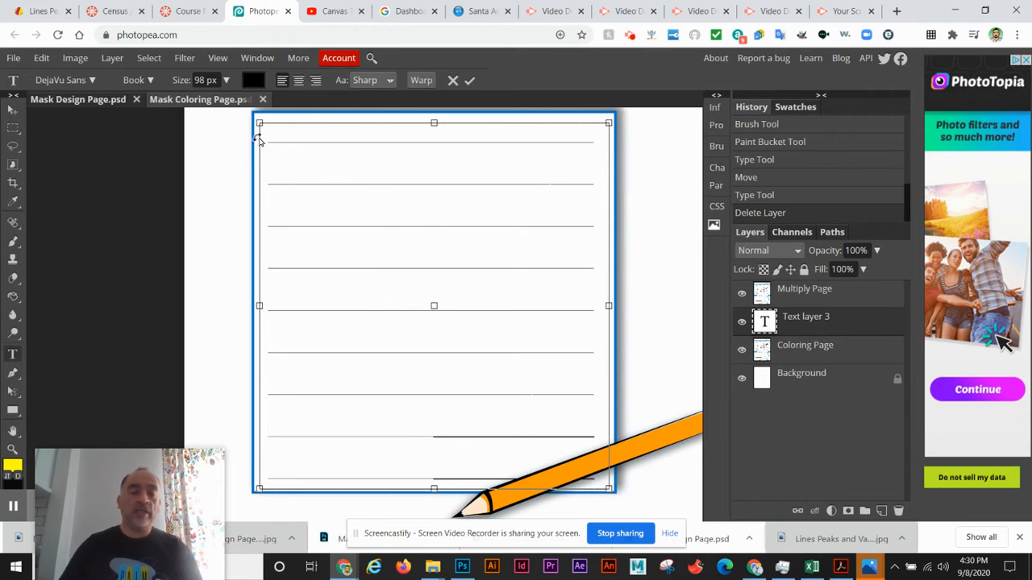
pyautogui.write('I believe the census is important because.....')
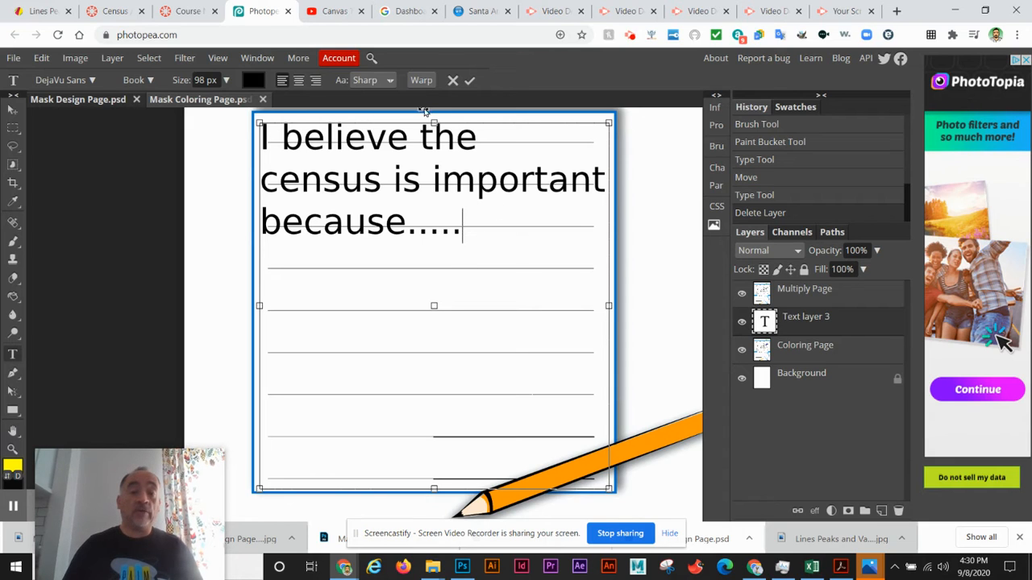
pyautogui.moveTo(158, 171)
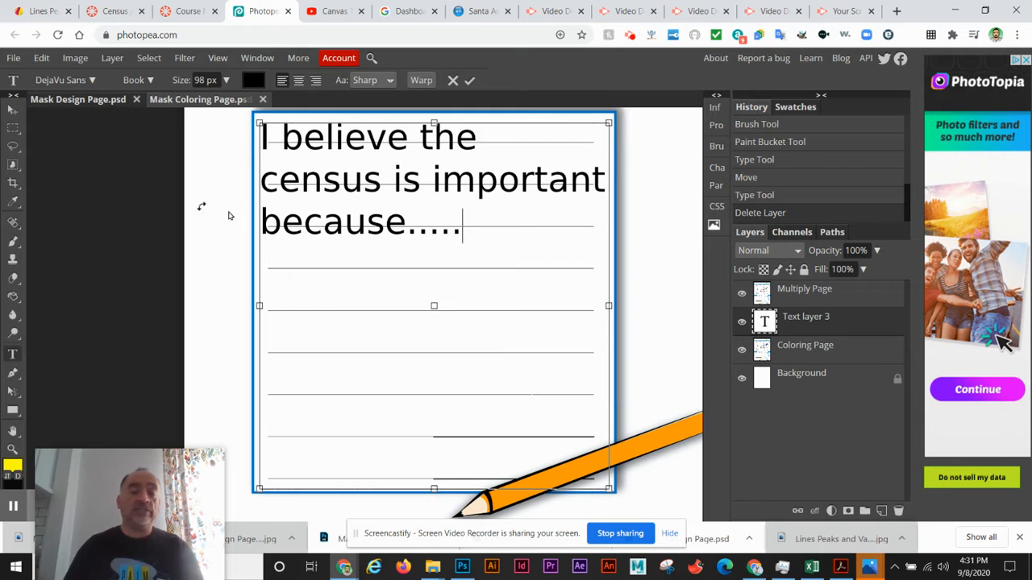
pyautogui.moveTo(148, 137)
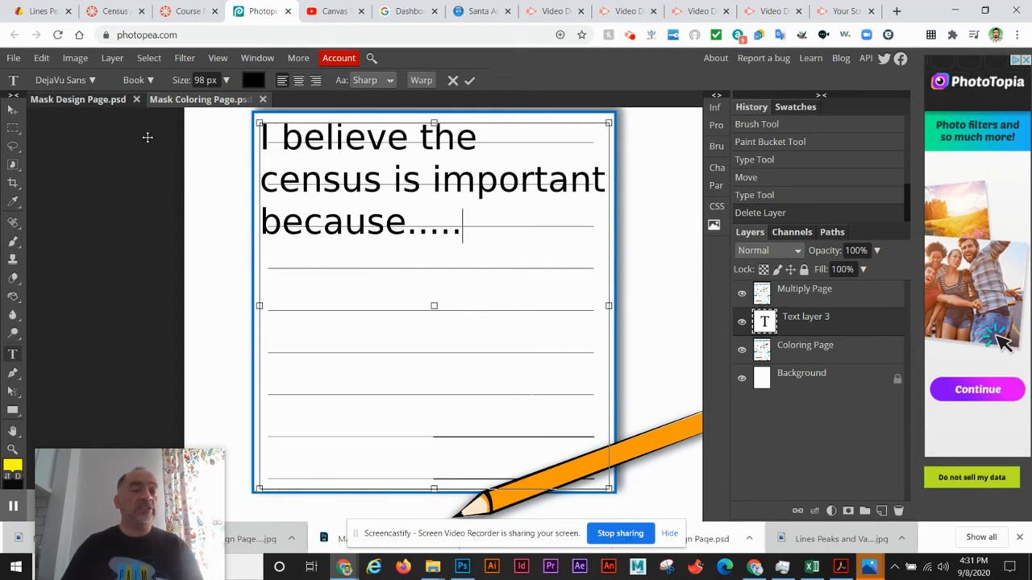
pyautogui.click(77, 100)
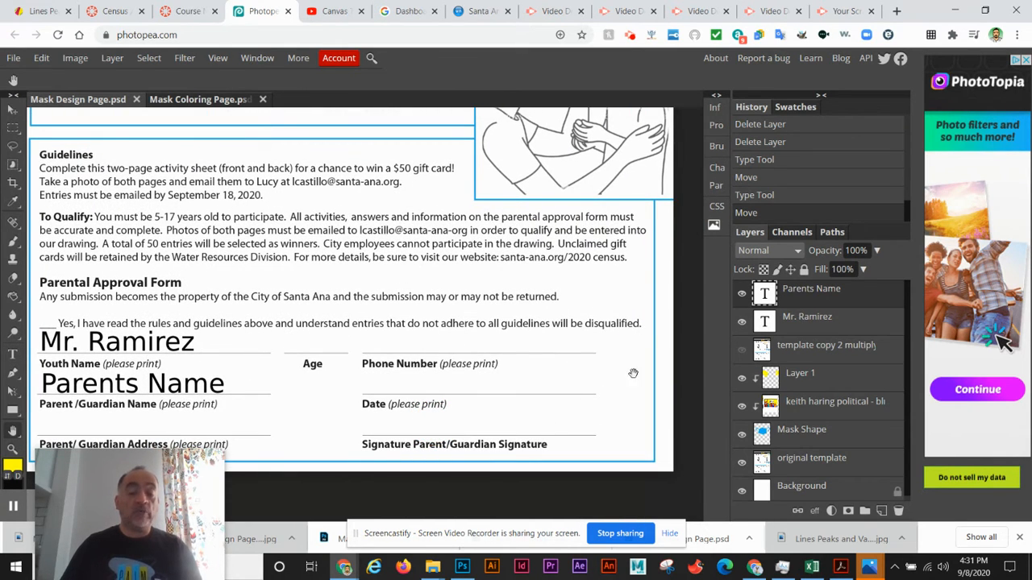
# Step: Open the signature photo thumbnail_IMG_2338 from the per 1 graphic design folder as its own document
pyautogui.click(13, 58)
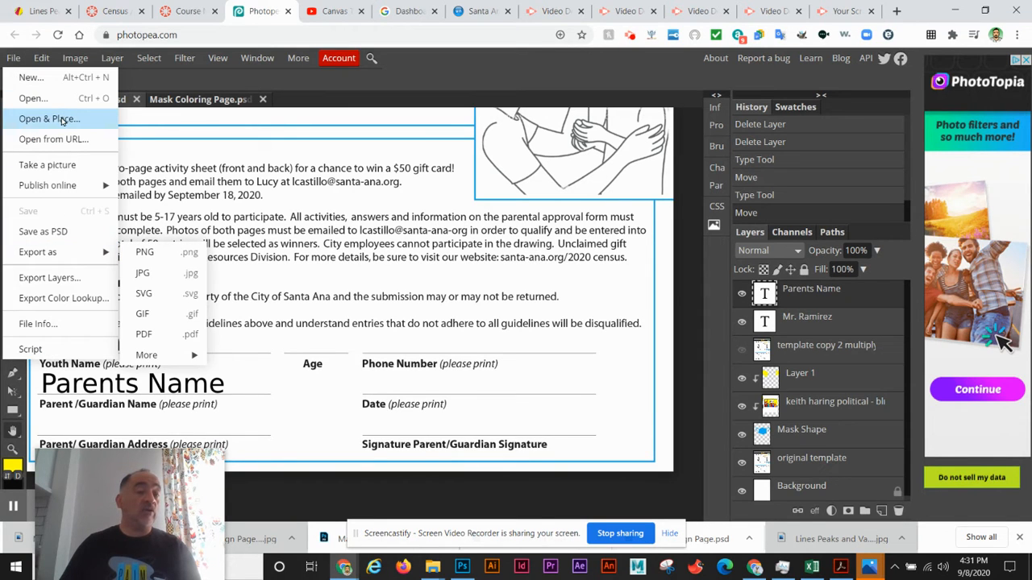
pyautogui.click(48, 120)
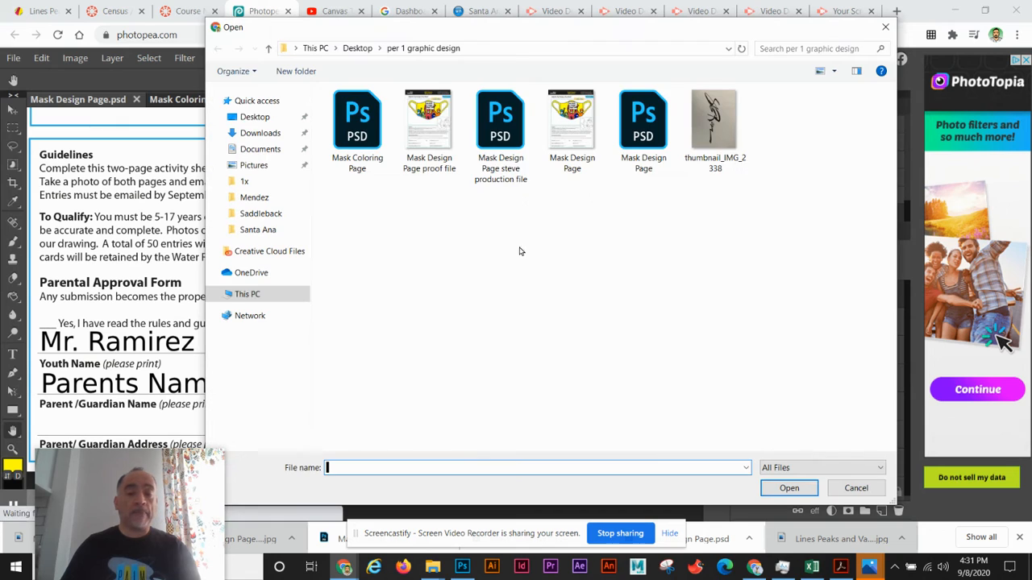
pyautogui.click(714, 119)
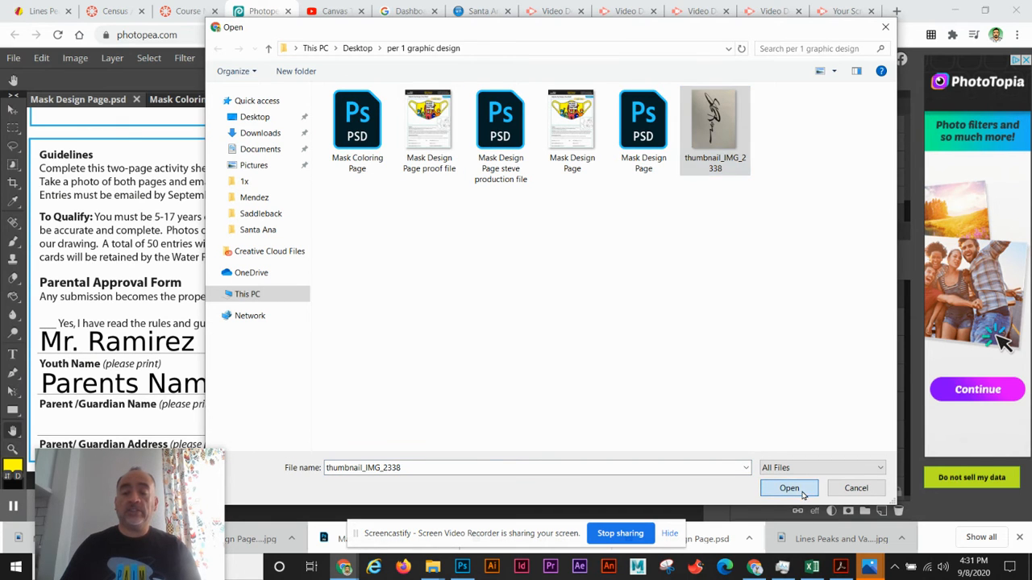
pyautogui.click(788, 487)
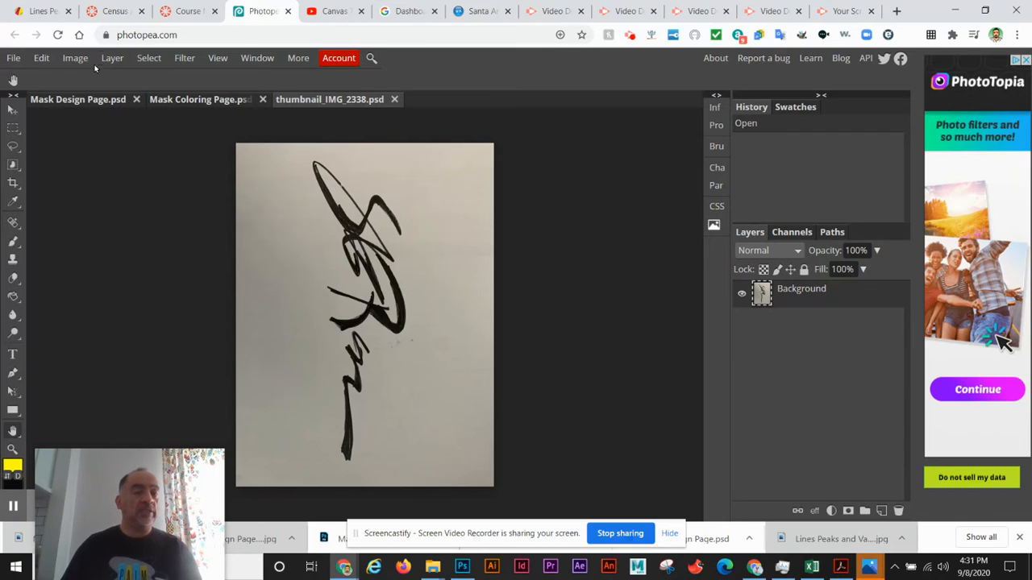
# Step: Apply Levels with the white input slider near 120 so the signature's paper turns pure white
pyautogui.click(74, 58)
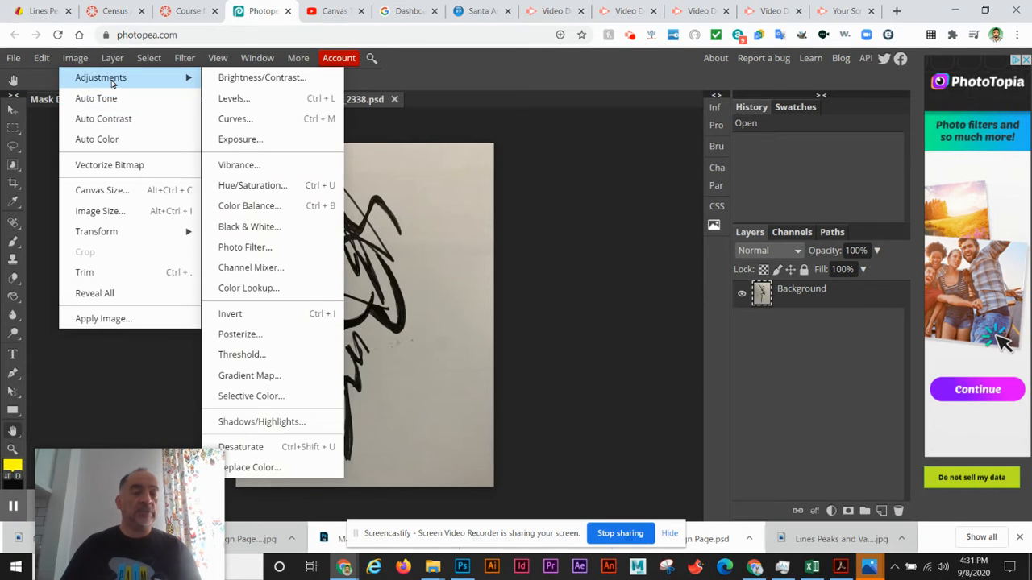
pyautogui.click(234, 99)
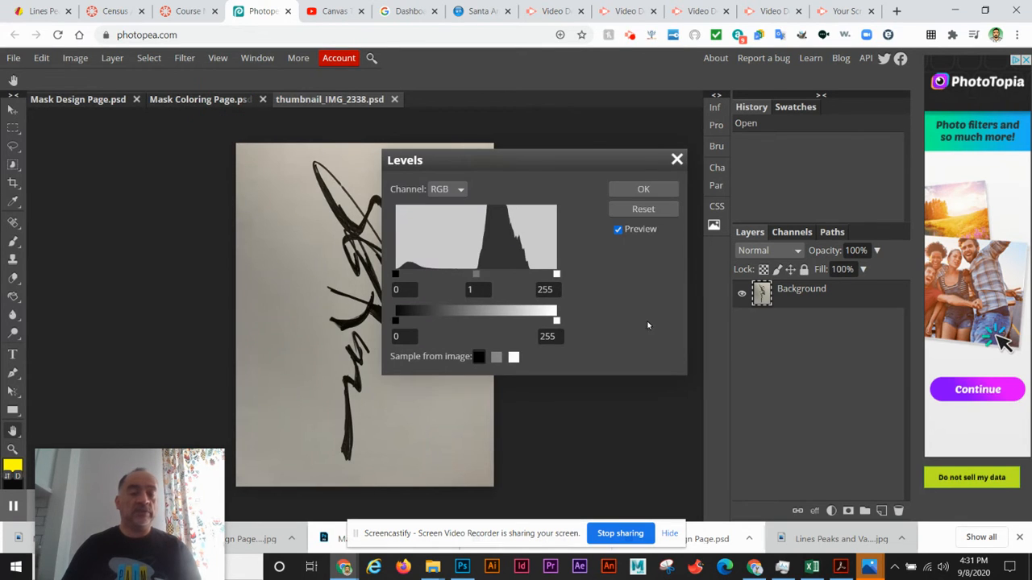
pyautogui.moveTo(557, 274); pyautogui.dragTo(503, 275)
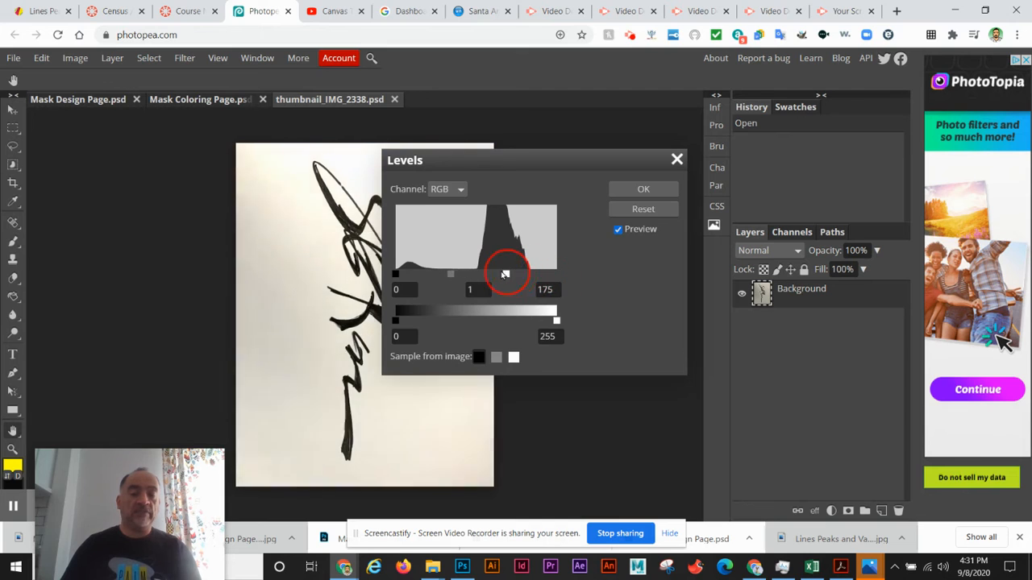
pyautogui.moveTo(506, 274); pyautogui.dragTo(471, 275)
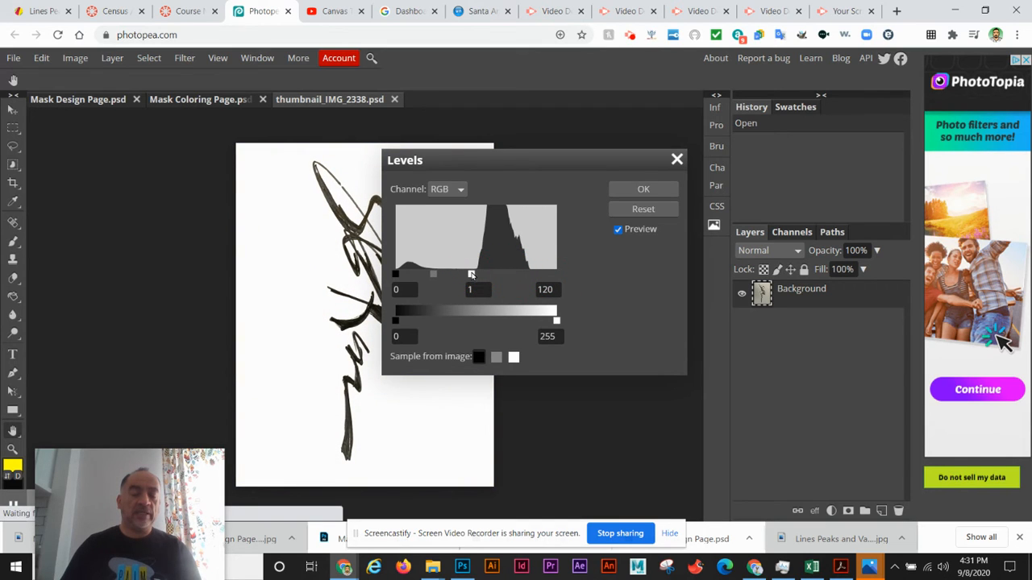
pyautogui.click(644, 189)
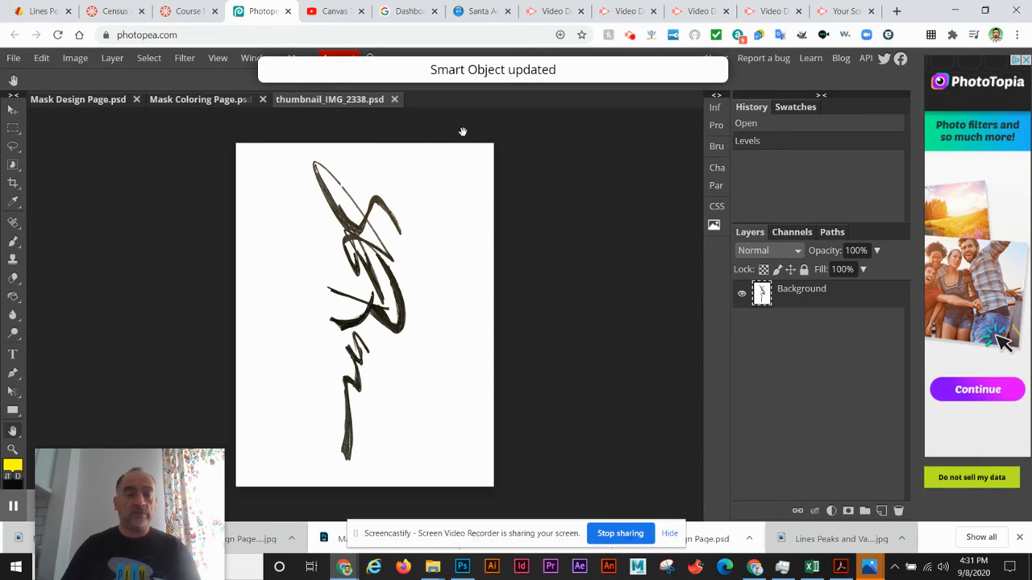
pyautogui.click(199, 100)
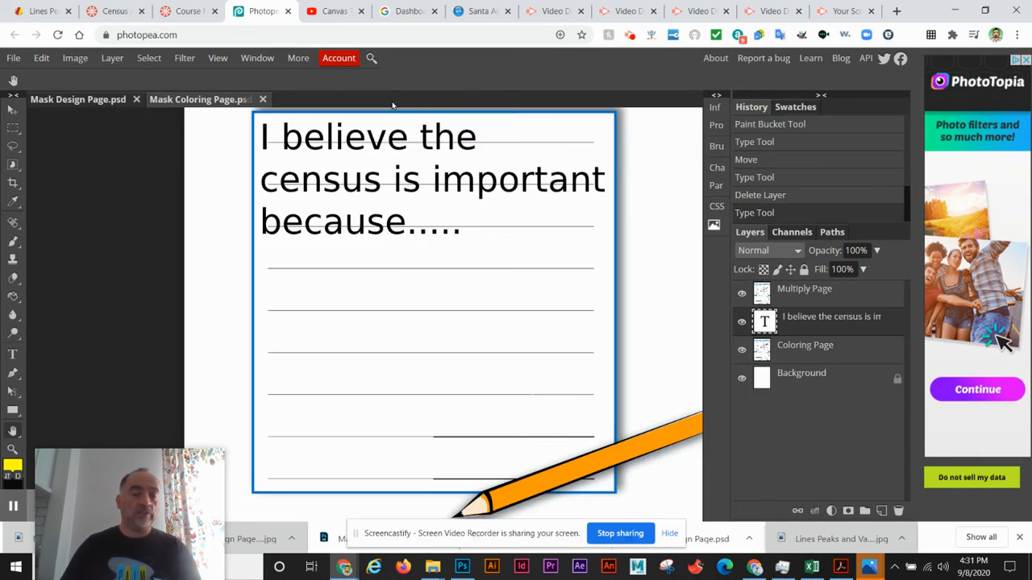
# Step: Set the signature layer to Multiply on the mask design page and position it over the Parent/Guardian signature line
pyautogui.click(78, 100)
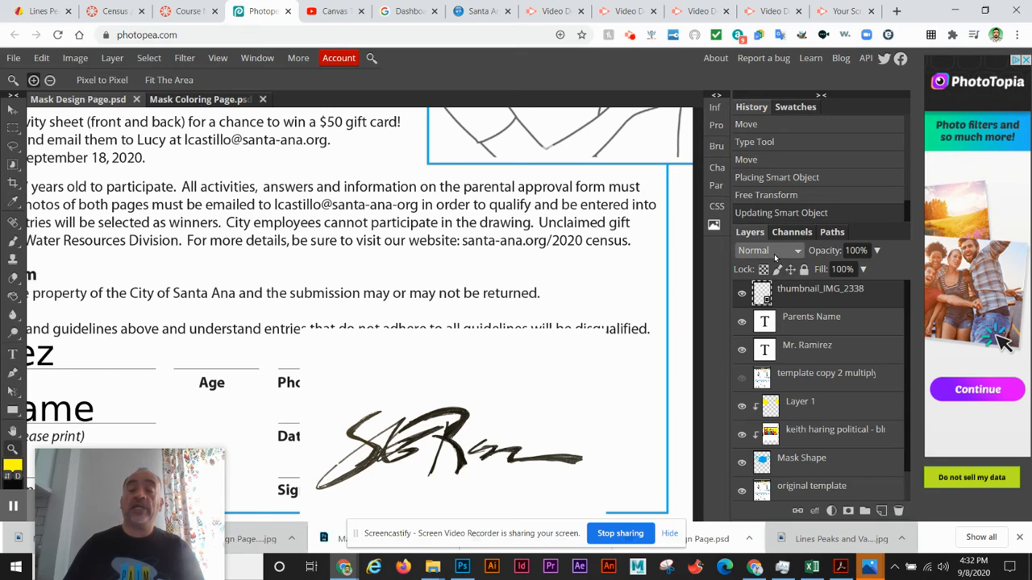
pyautogui.click(765, 250)
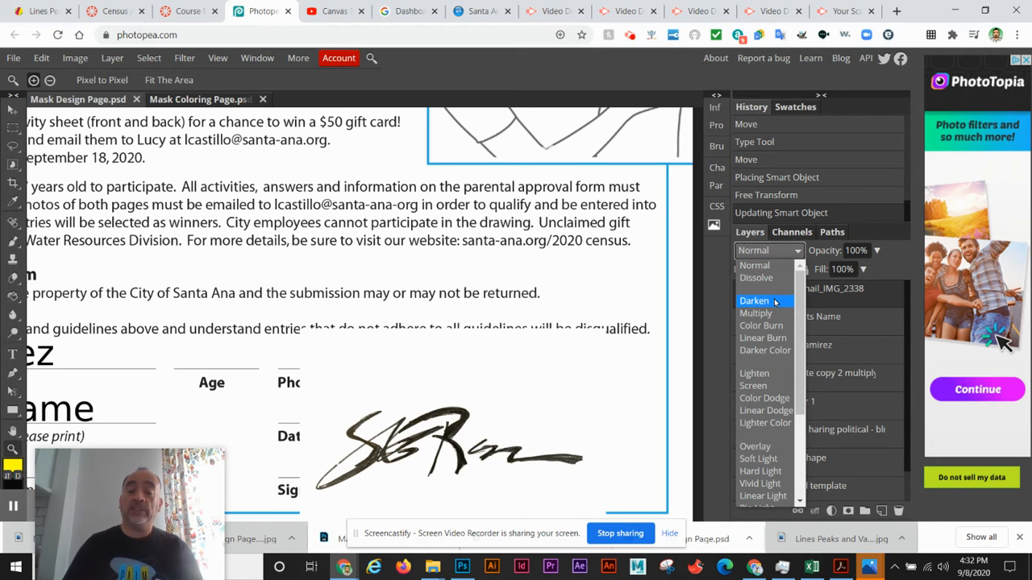
pyautogui.click(758, 312)
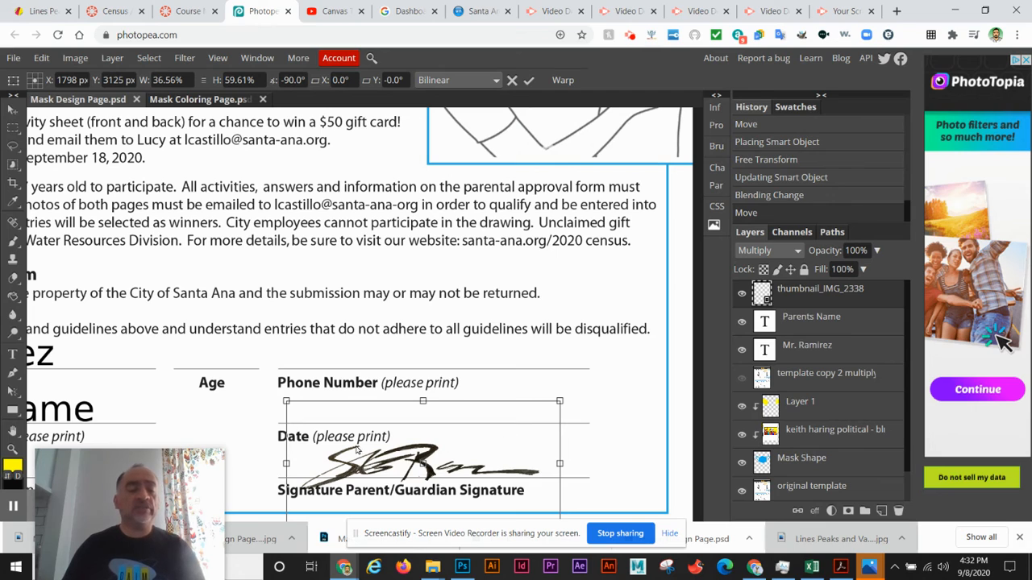
pyautogui.moveTo(274, 361)
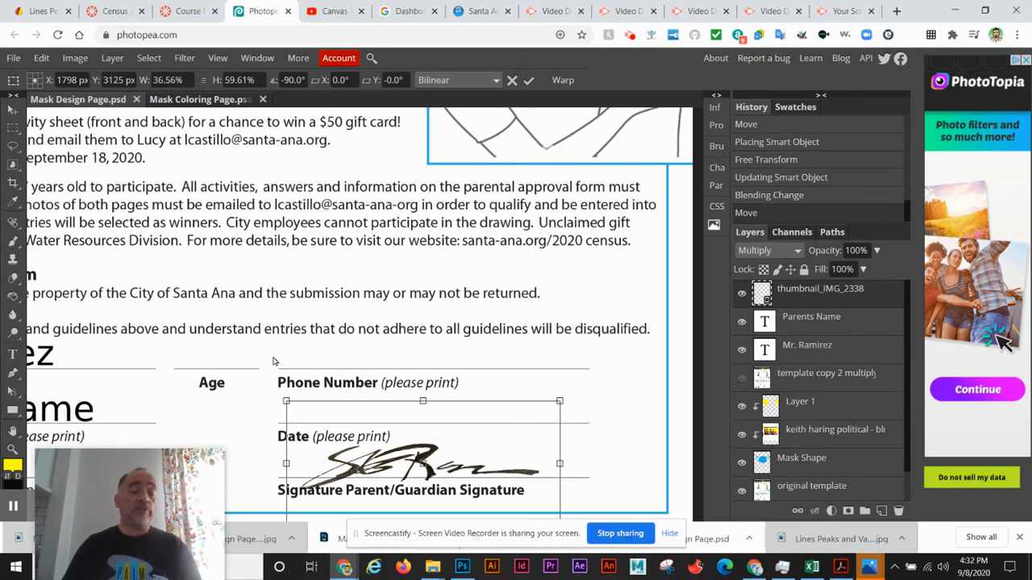
pyautogui.moveTo(474, 391)
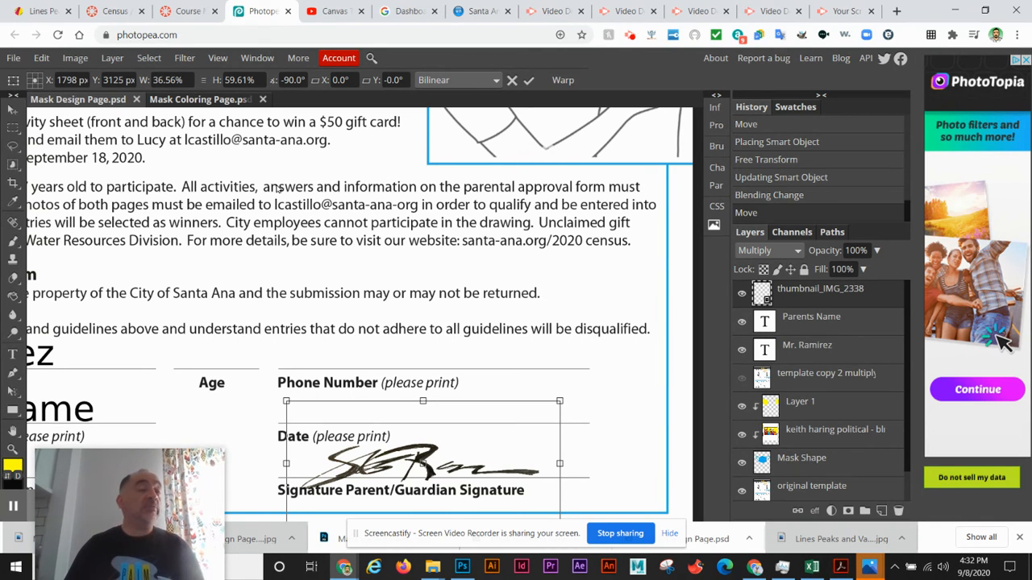
pyautogui.scroll(-3)
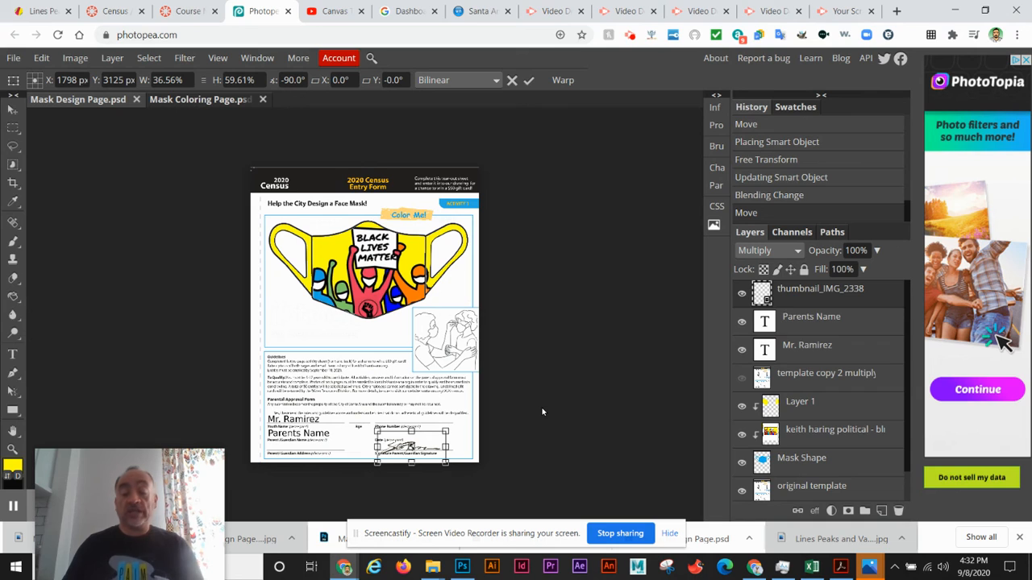
pyautogui.moveTo(600, 377)
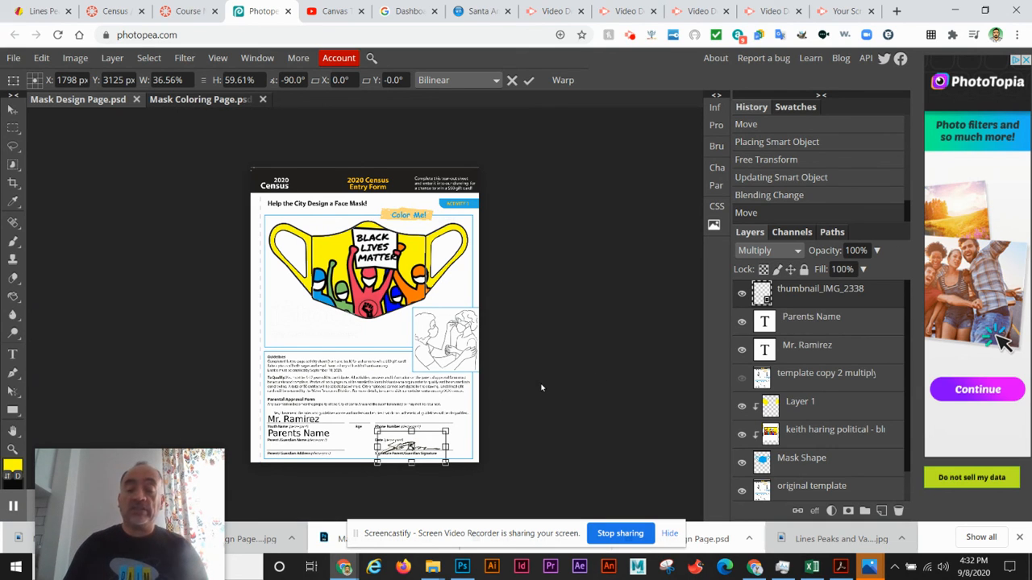
pyautogui.moveTo(651, 373)
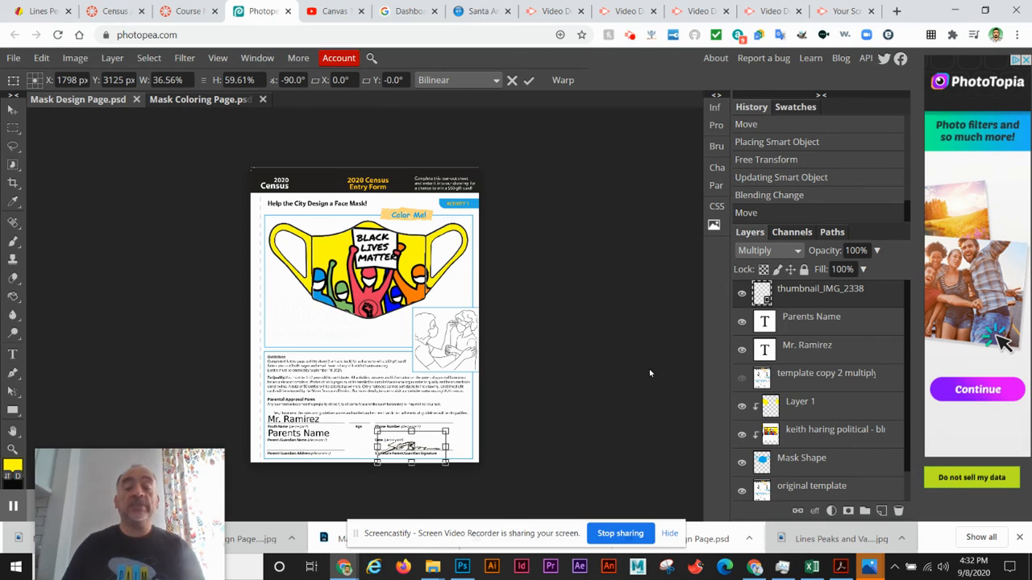